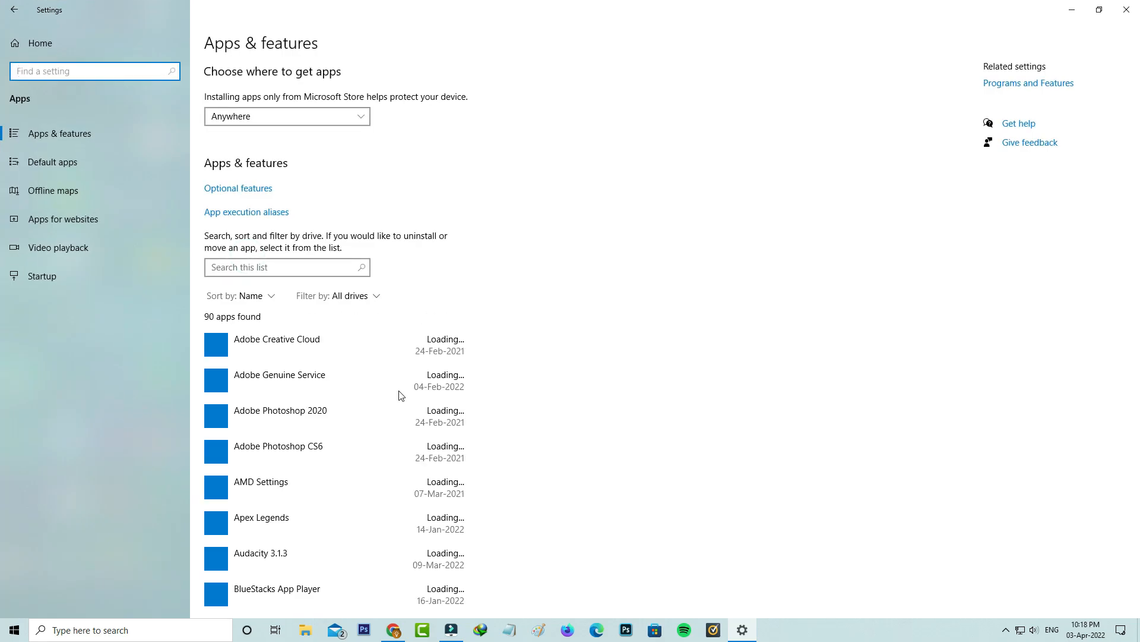
- Scroll the Apps & features list down to Norton 360 and reveal its Uninstall option
{"action": "scroll", "scroll_direction": "down", "scroll_amount": 3}
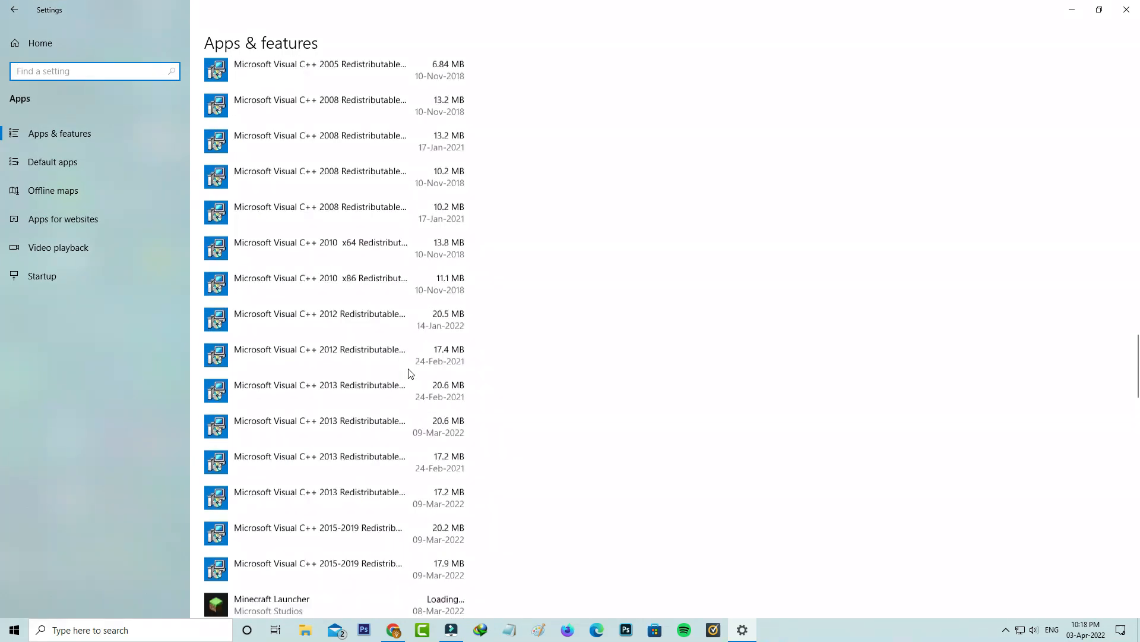
{"action": "scroll", "scroll_direction": "down", "scroll_amount": 3}
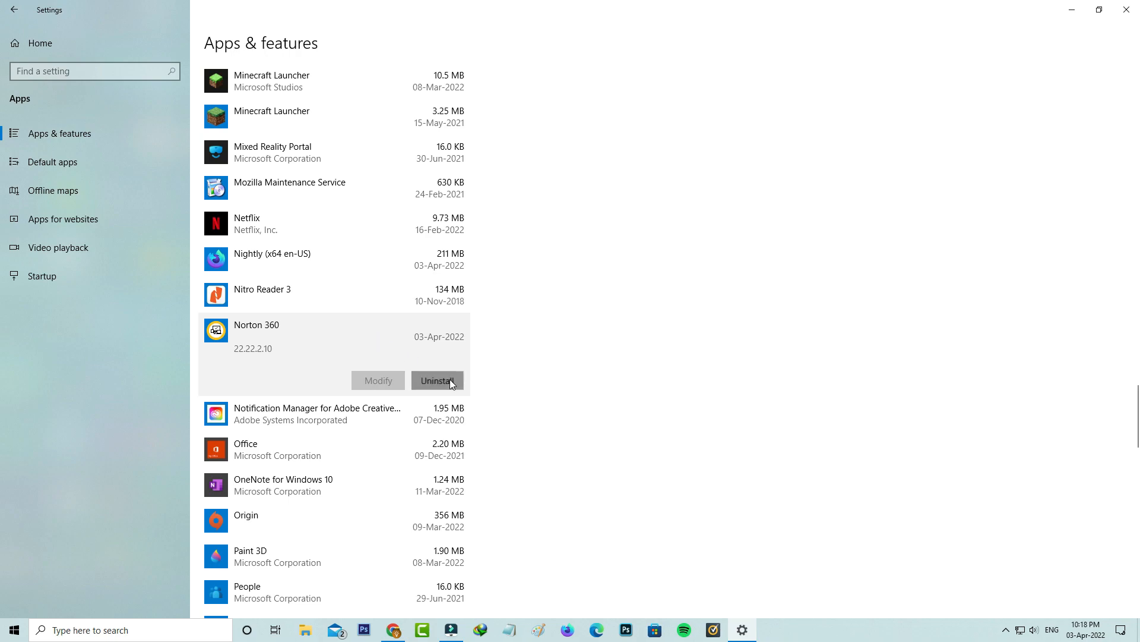
- Uninstall Norton 360 via Remove My Protection, choosing to remove all user data, past the subscription notice
{"action": "left_click", "coordinate": [437, 380]}
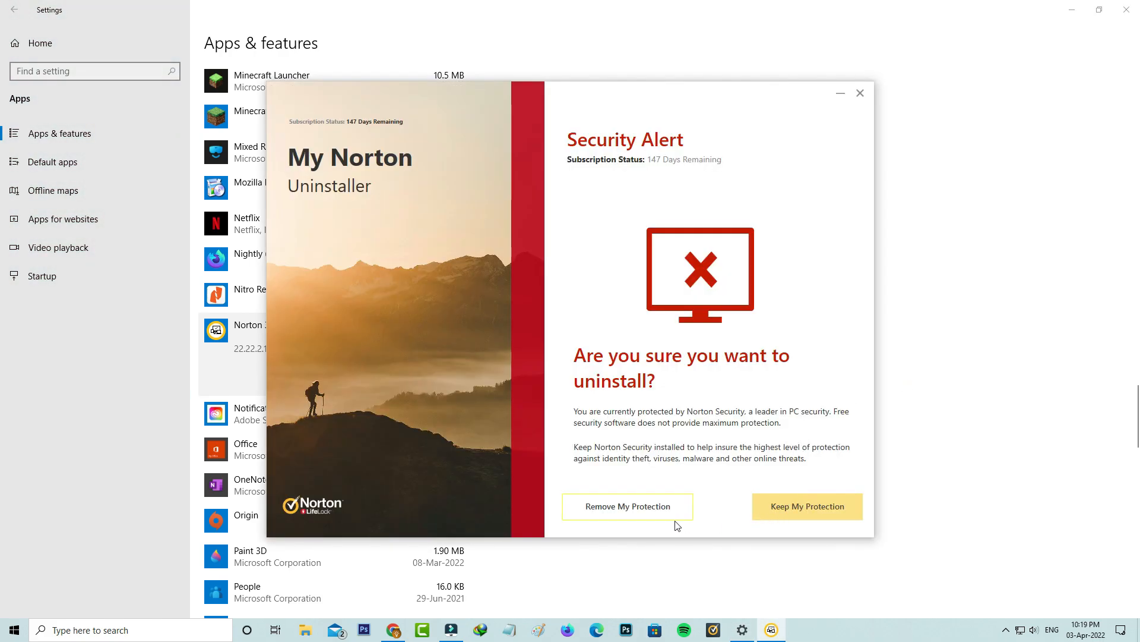
{"action": "left_click", "coordinate": [628, 507]}
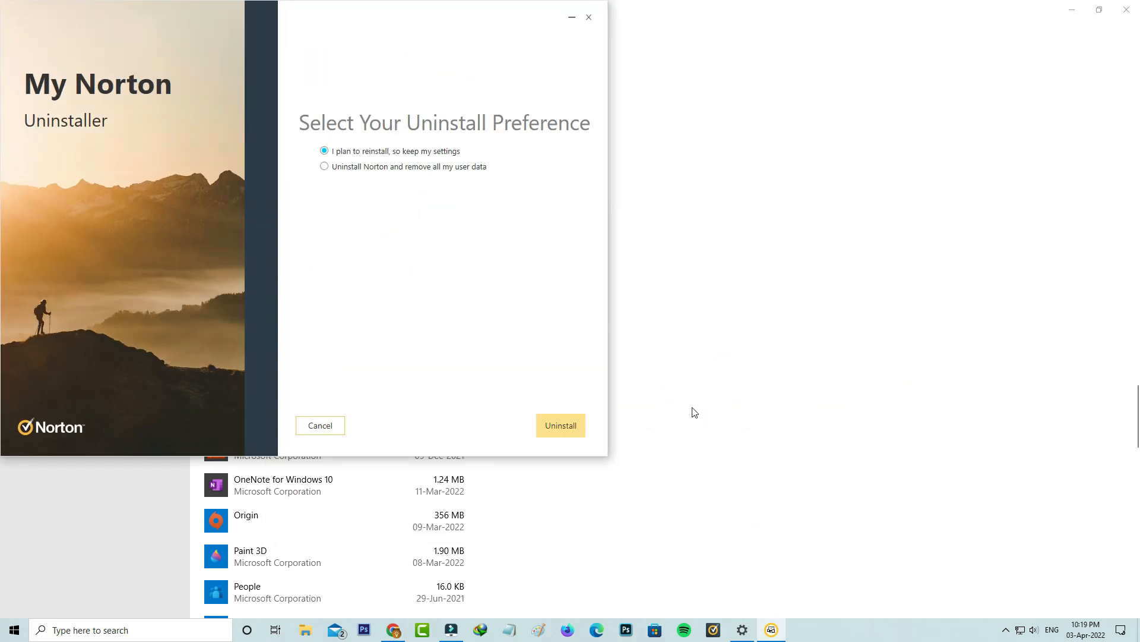
{"action": "left_click", "coordinate": [324, 166]}
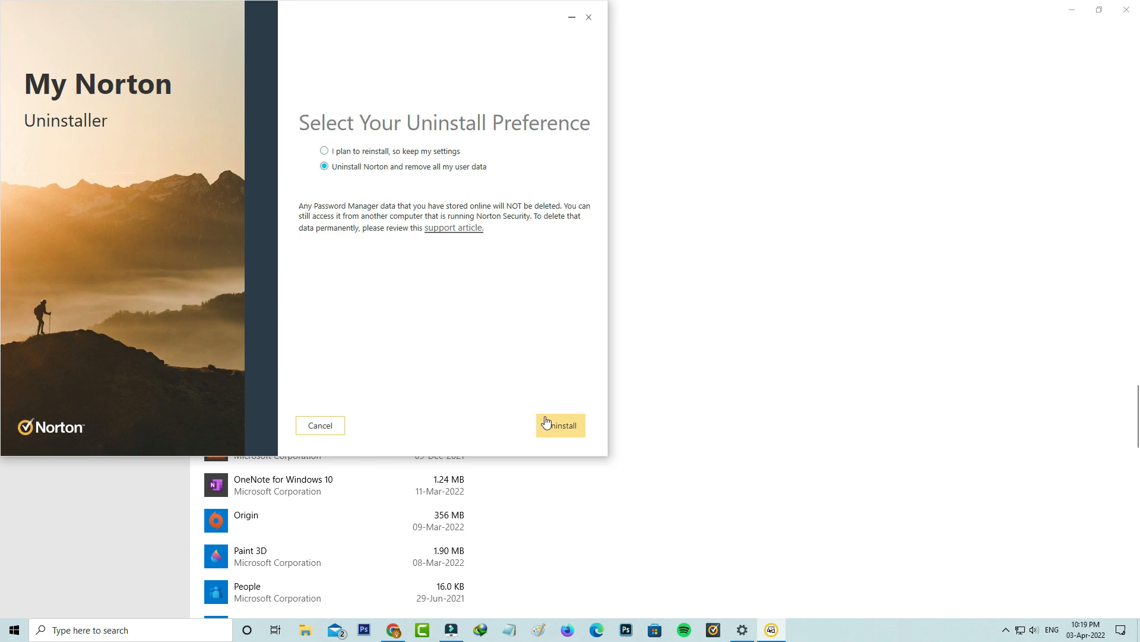
{"action": "left_click", "coordinate": [559, 426]}
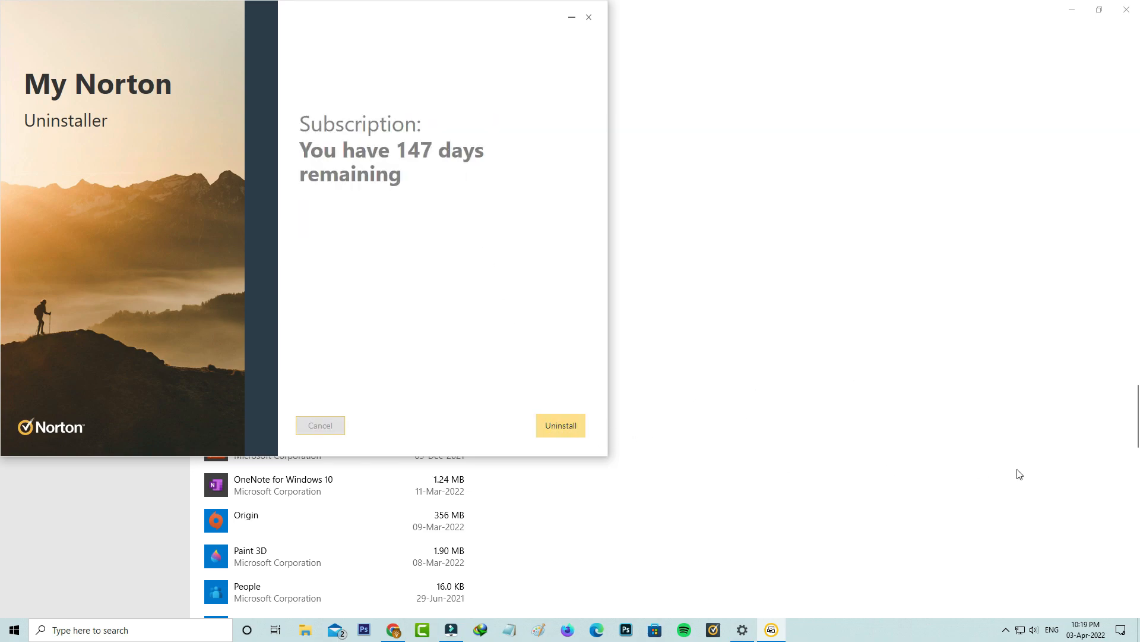
{"action": "left_click", "coordinate": [559, 425]}
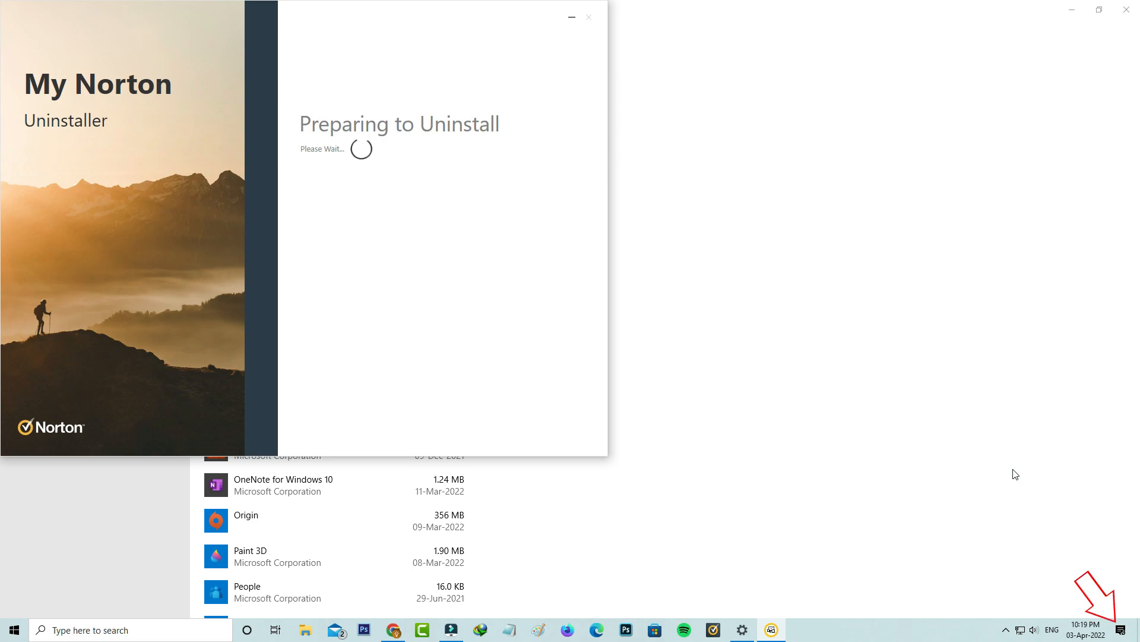
{"action": "mouse_move", "coordinate": [1086, 545]}
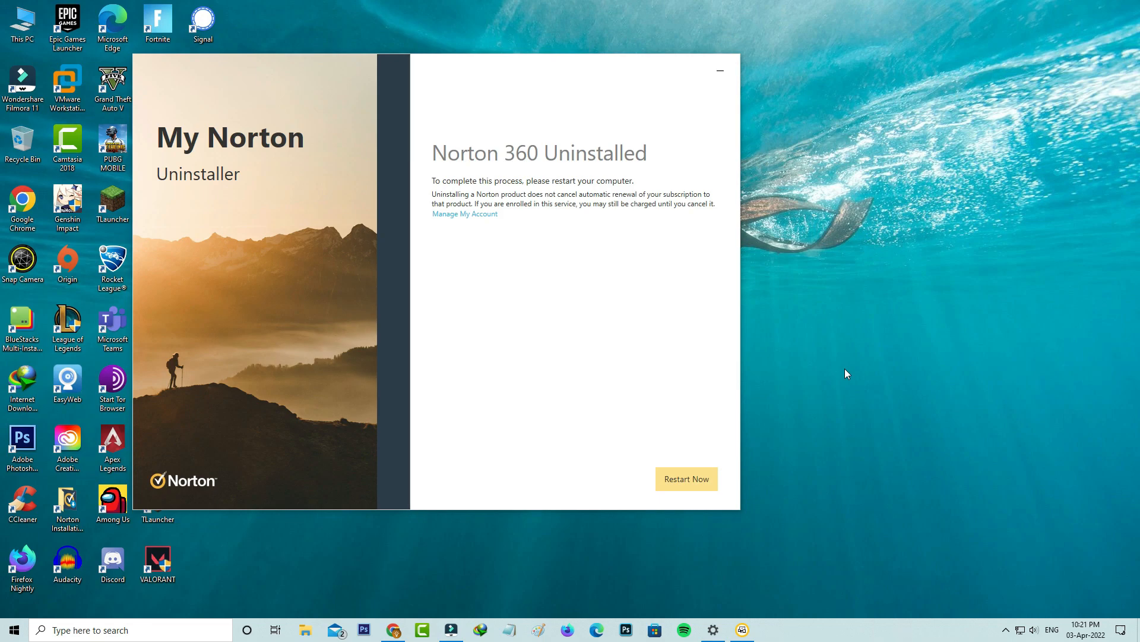
{"action": "mouse_move", "coordinate": [685, 479]}
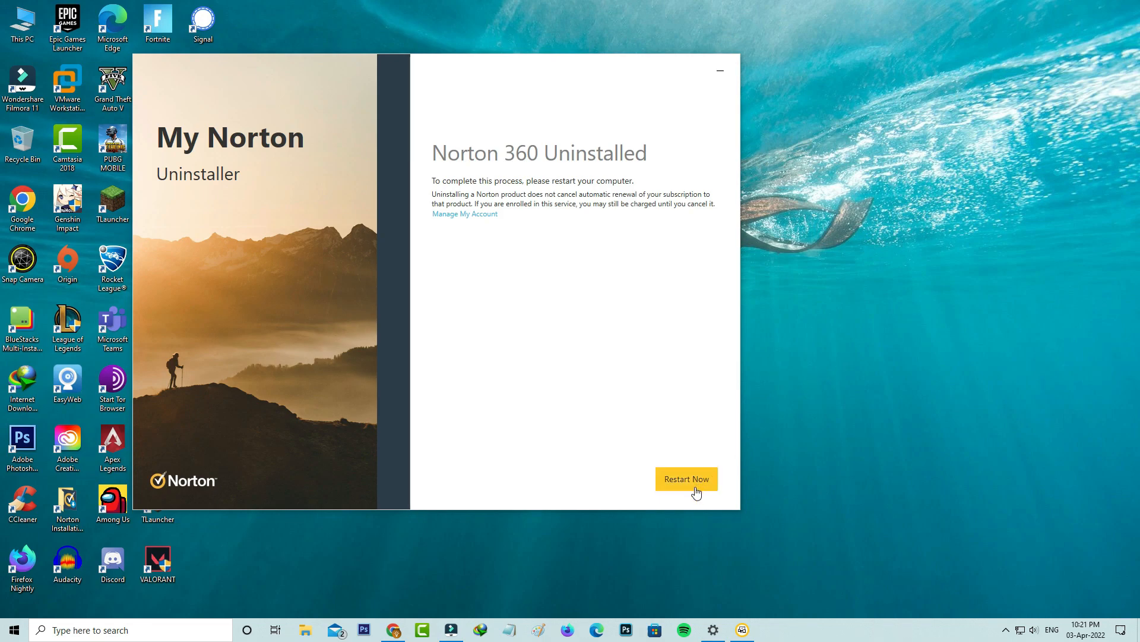
- Restart the computer from the Norton 360 Uninstalled window to finish removal
{"action": "left_click", "coordinate": [685, 478]}
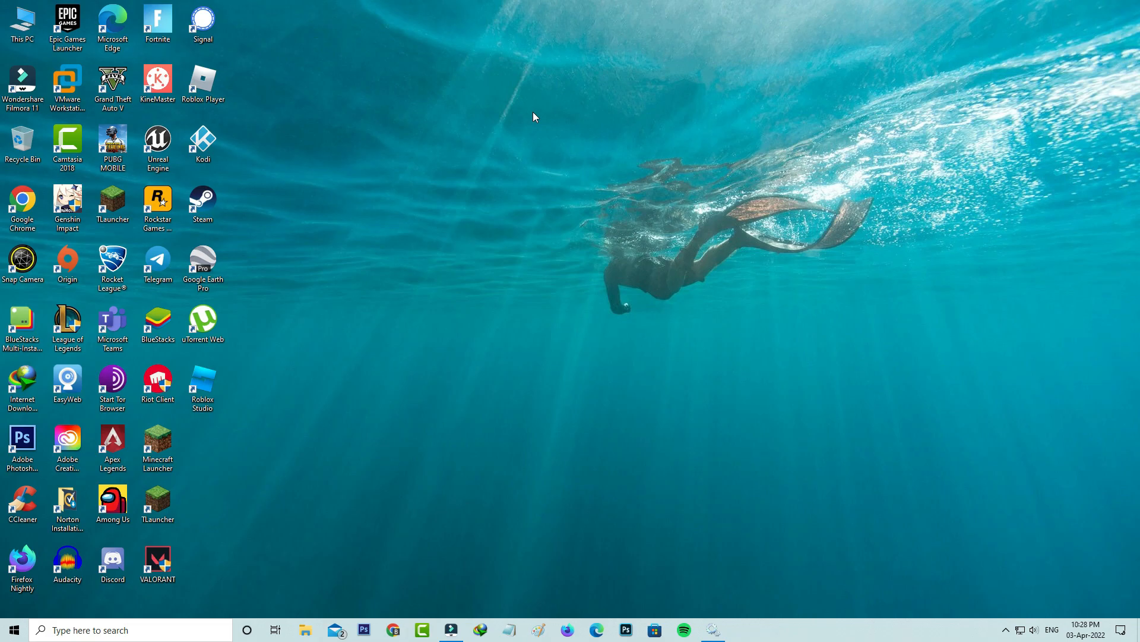
{"action": "type", "text": "se"}
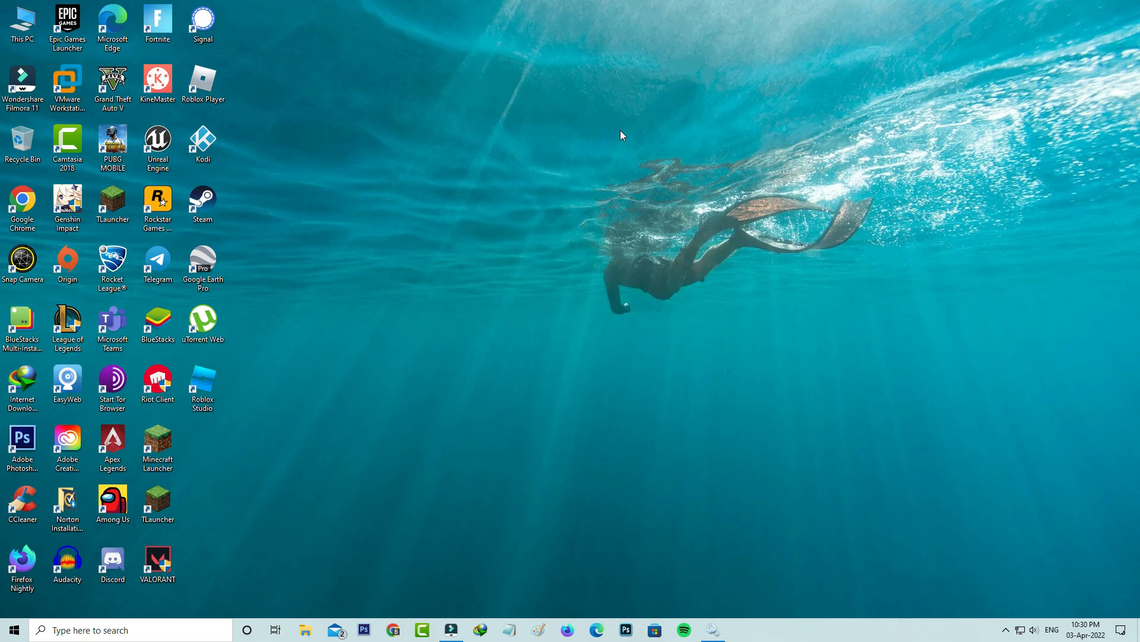
- Launch services.msc from the Run dialog to show the Services list
{"action": "key", "text": "win+r"}
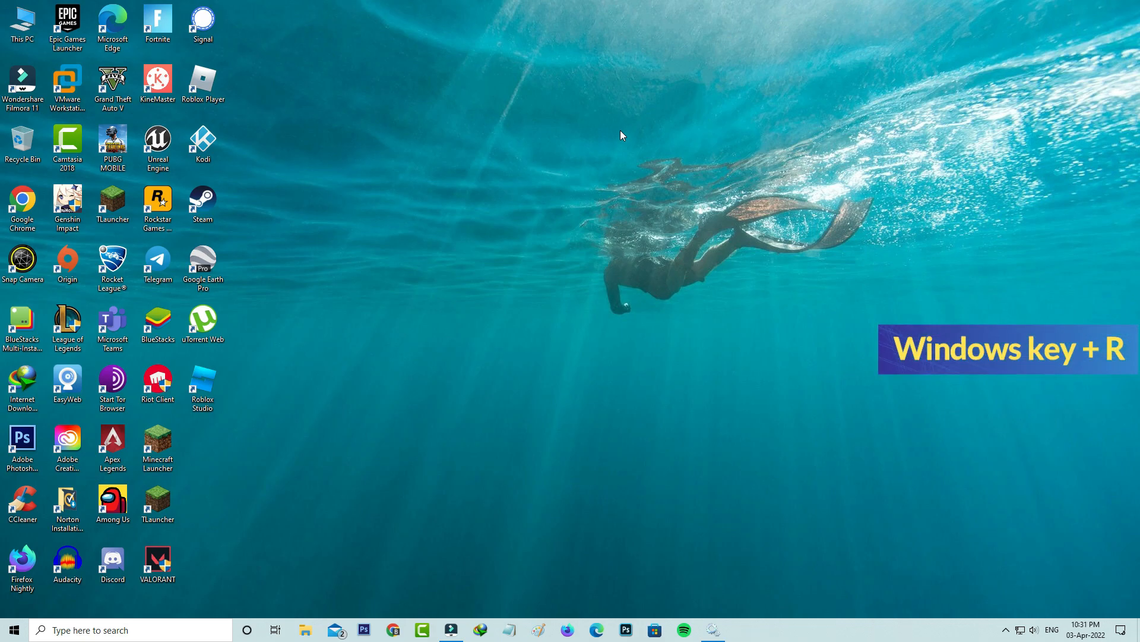
{"action": "key", "text": "win+r"}
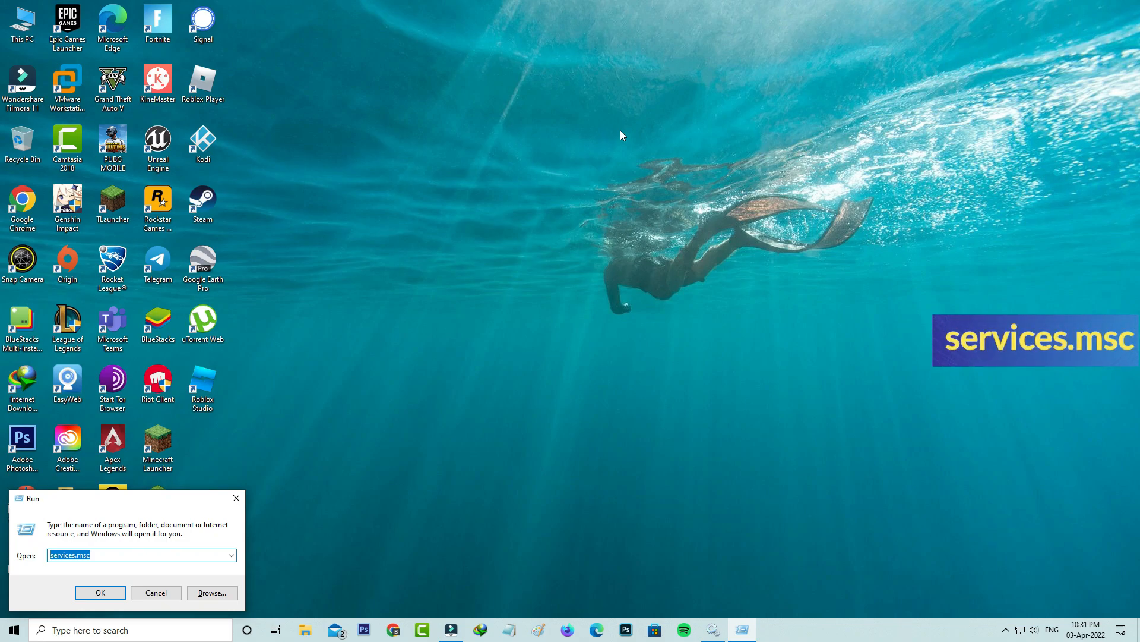
{"action": "left_click", "coordinate": [99, 591]}
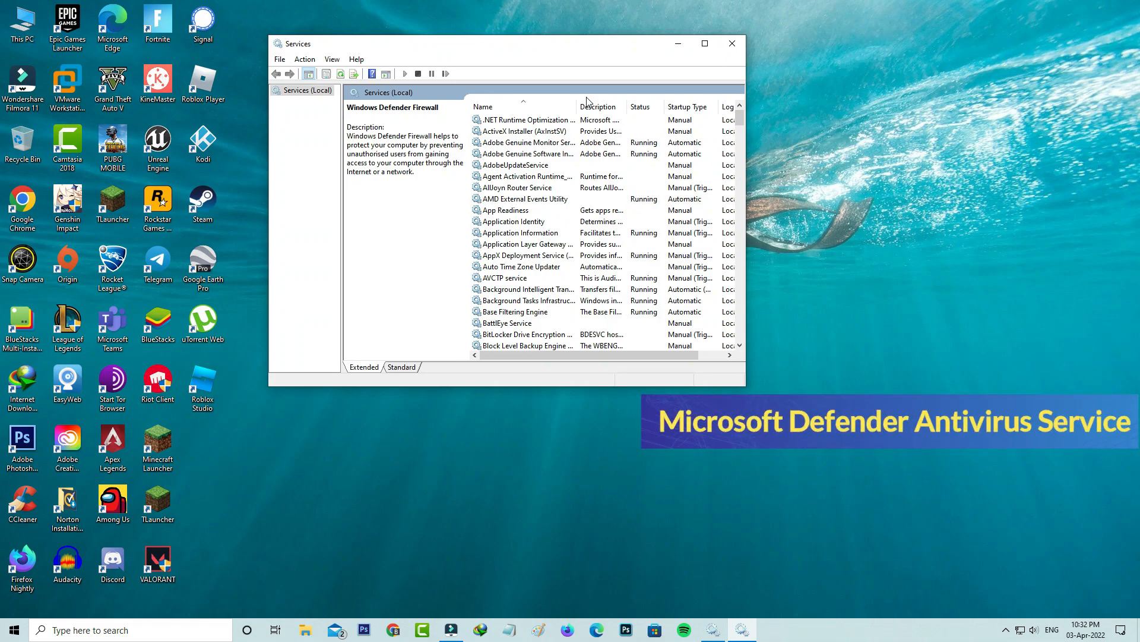
- Check Microsoft Defender Antivirus Service properties (running, automatic), then view Windows Defender Firewall's properties
{"action": "scroll", "scroll_direction": "down", "scroll_amount": 3}
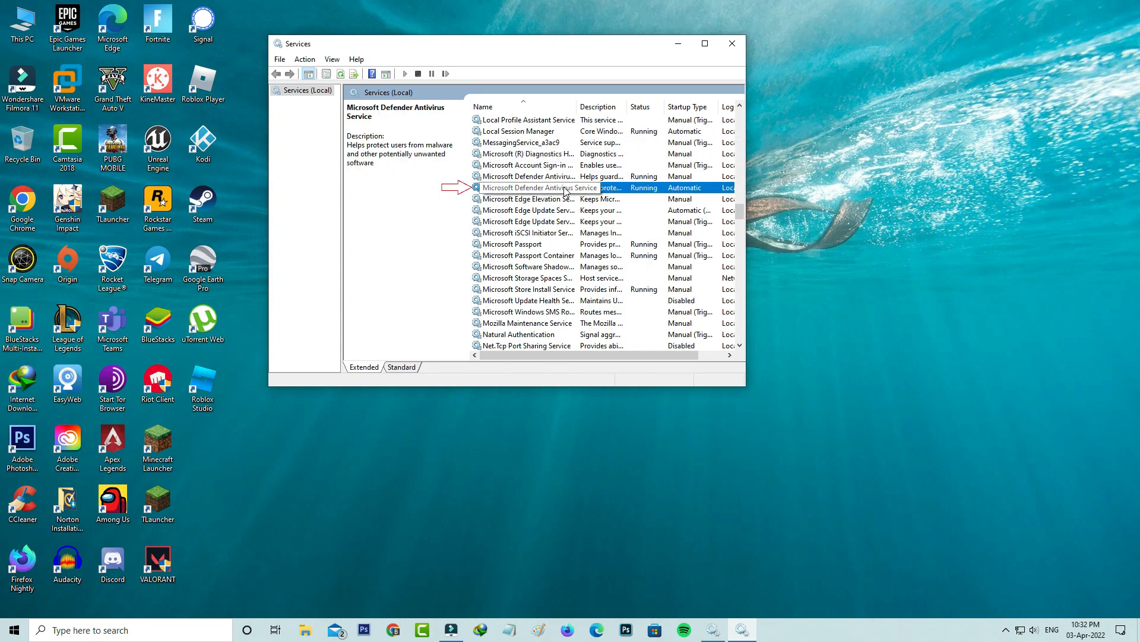
{"action": "double_click", "coordinate": [540, 188]}
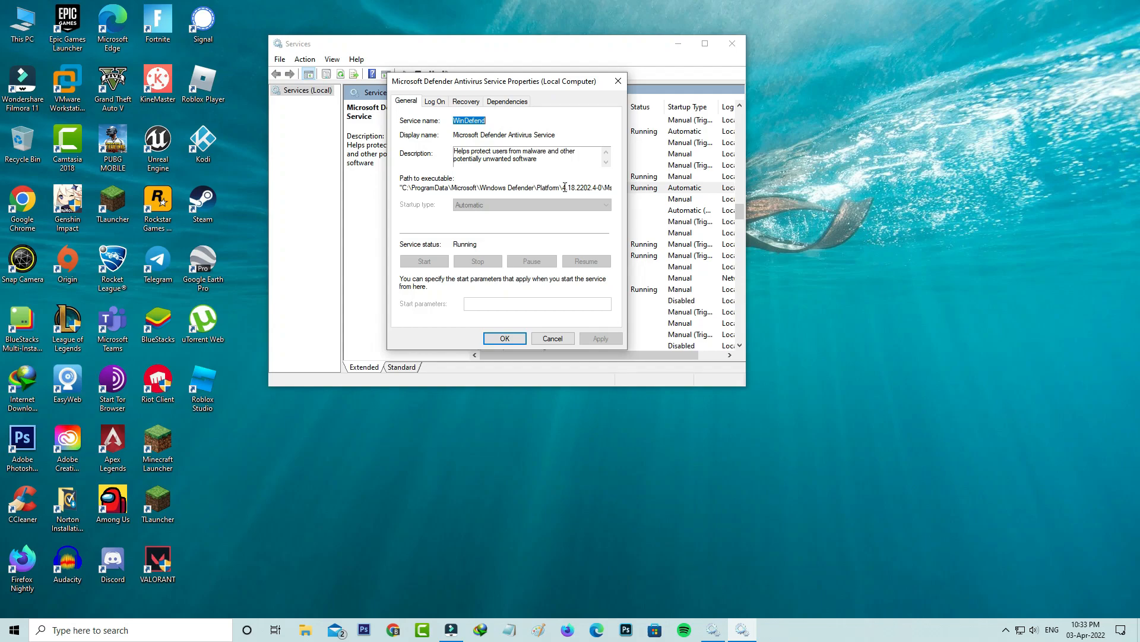
{"action": "left_click", "coordinate": [552, 339]}
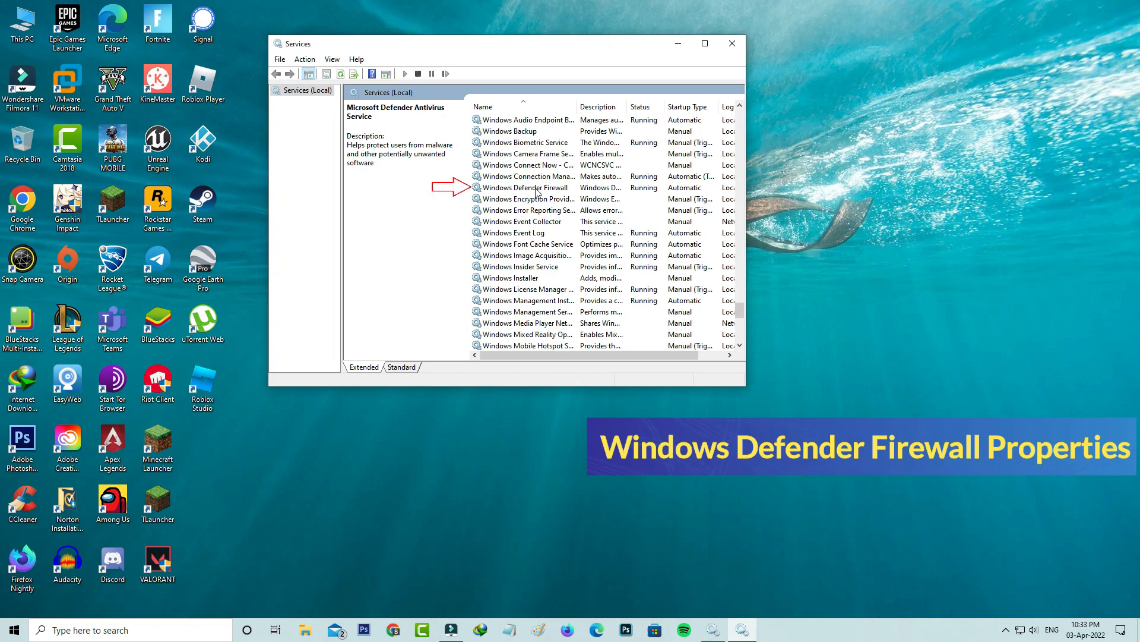
{"action": "double_click", "coordinate": [525, 187]}
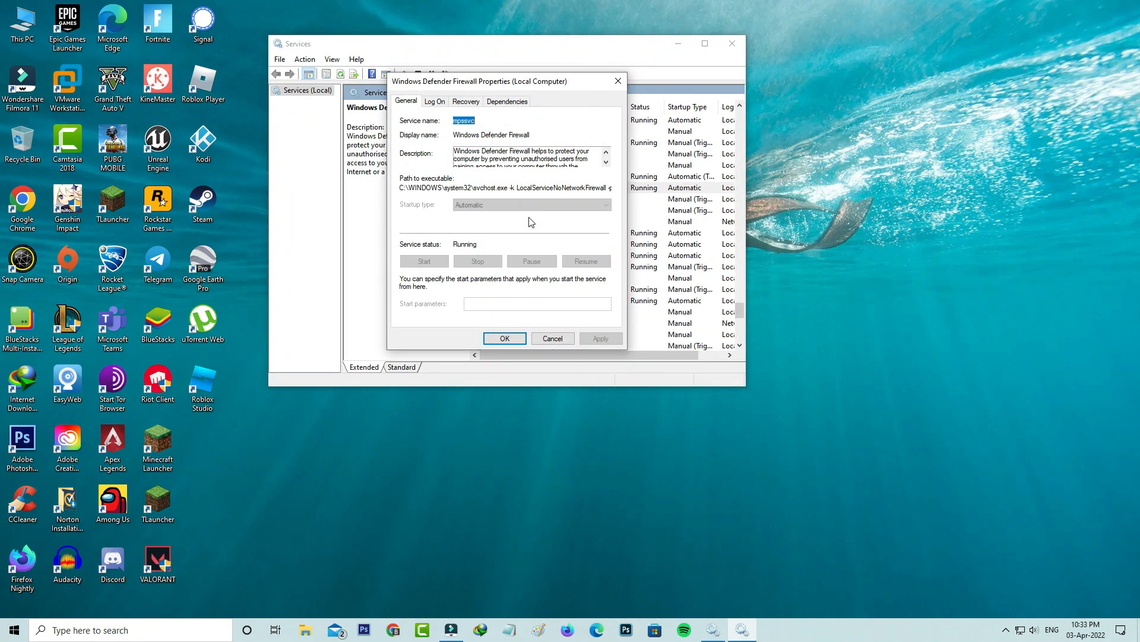